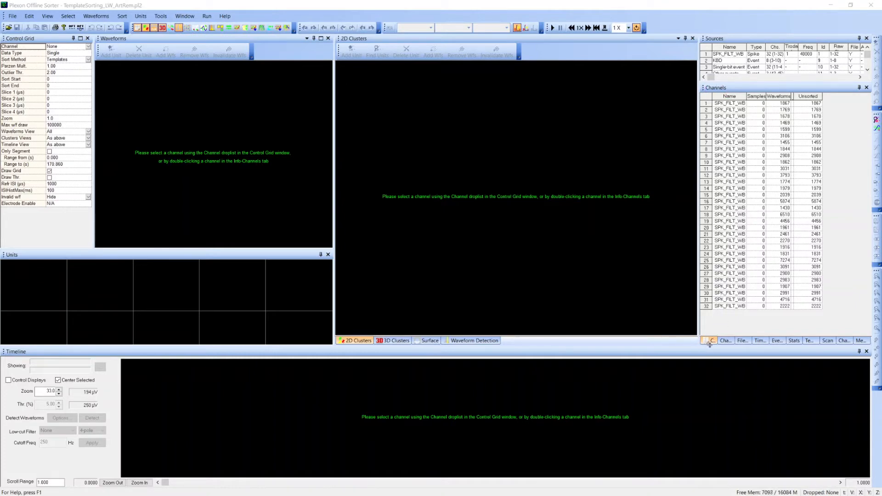
mouse_move(708, 340)
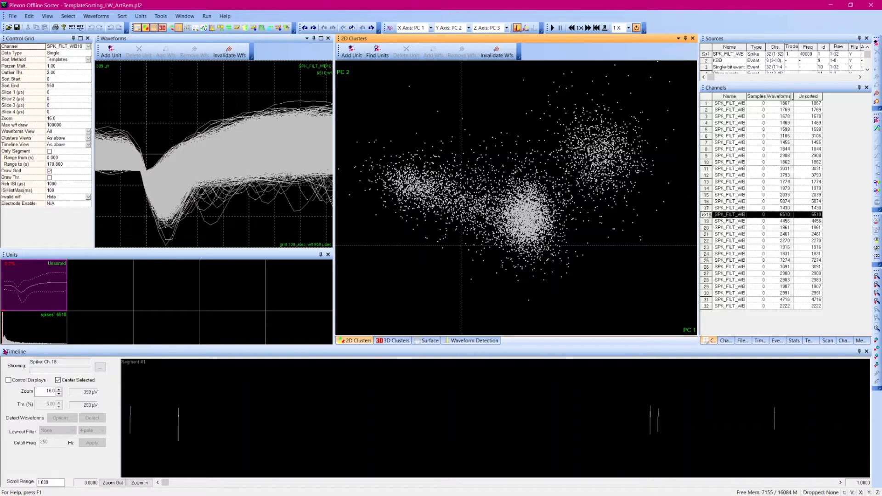
mouse_move(119, 355)
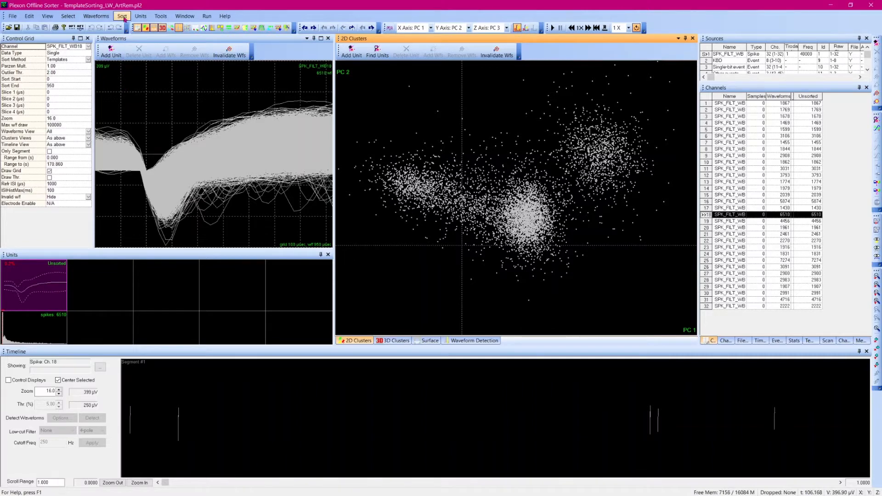
click(122, 16)
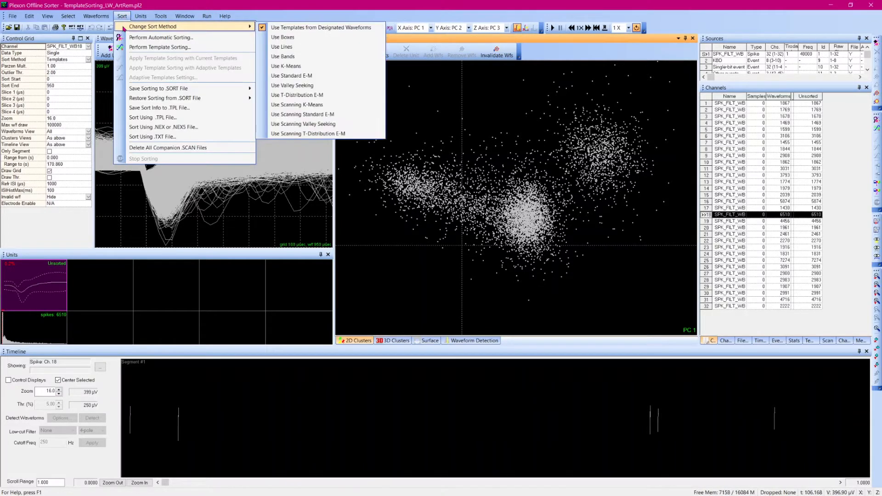
mouse_move(321, 27)
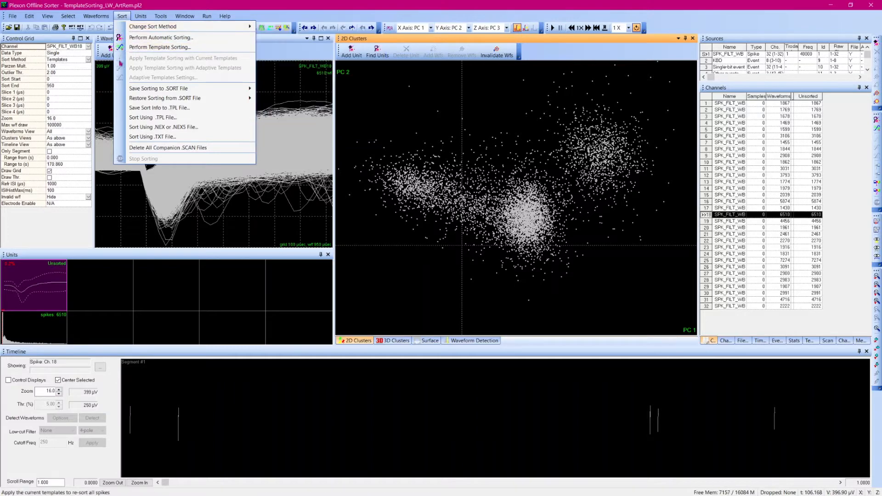
mouse_move(160, 47)
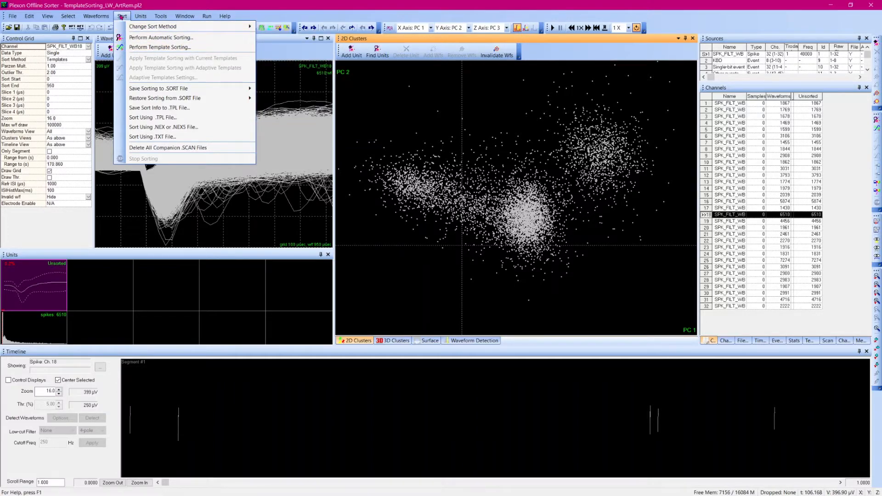
click(121, 15)
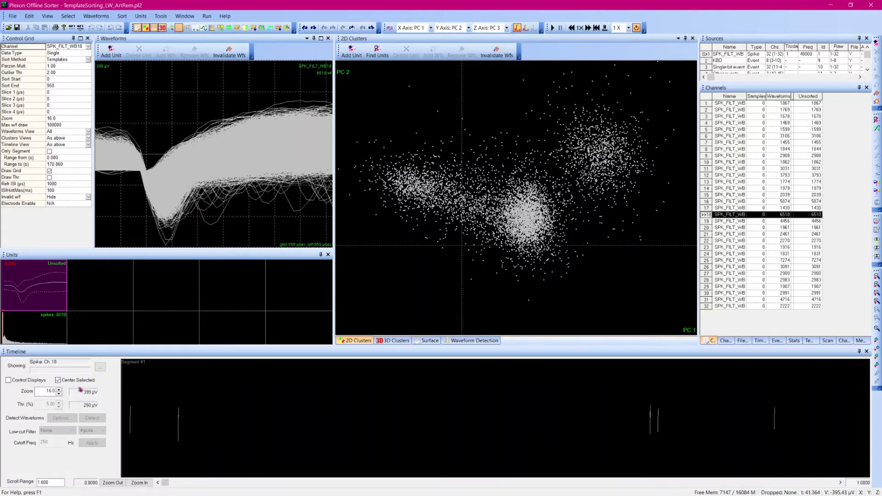
Zoom in on the Timeline so channel 18's spike waveforms are magnified.
click(57, 379)
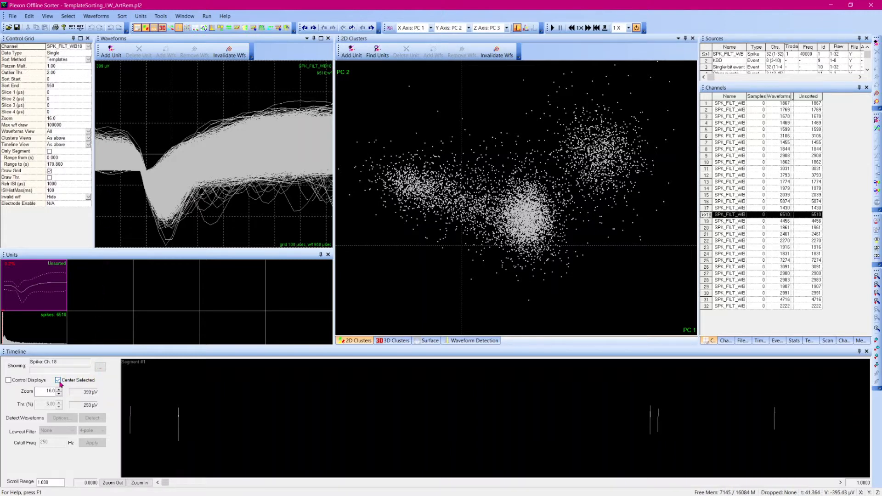
click(138, 483)
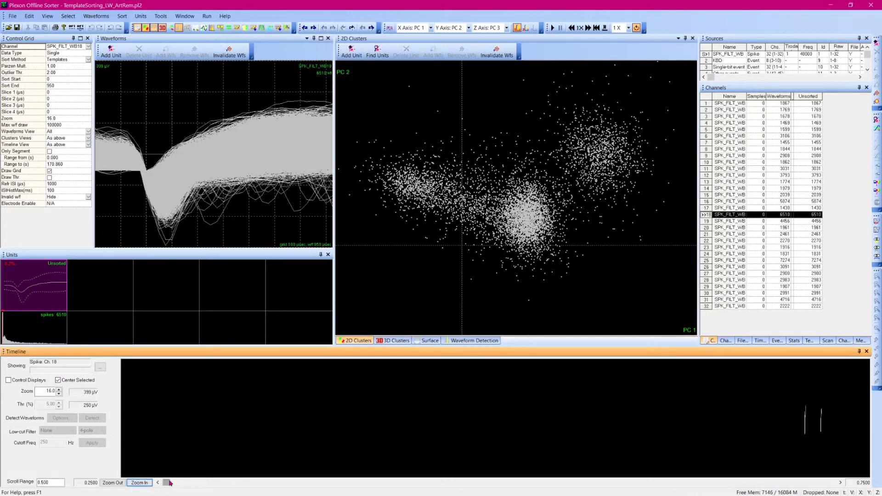
click(139, 483)
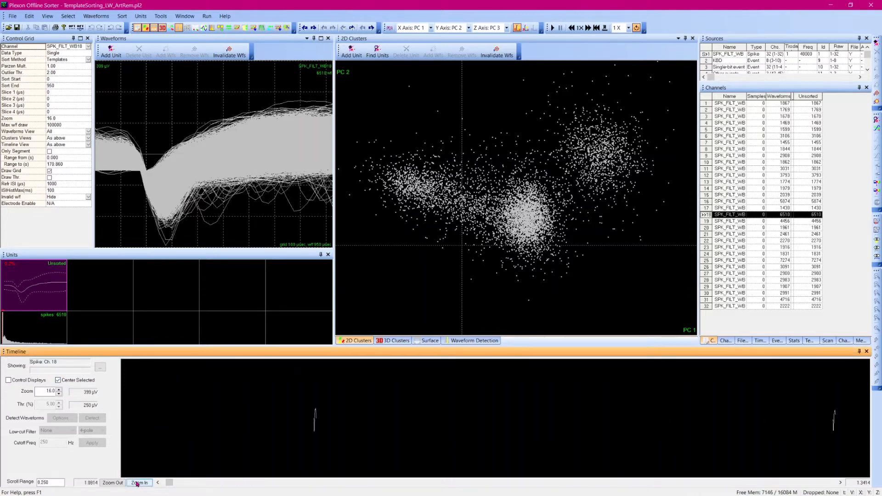
click(139, 482)
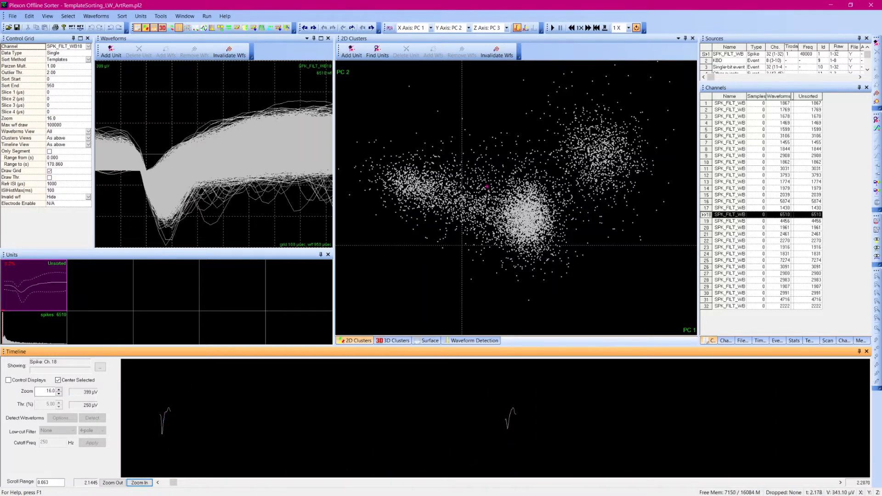
Run Find Units on the 2D Clusters, grouping all 6510 spikes into Unit a.
click(377, 52)
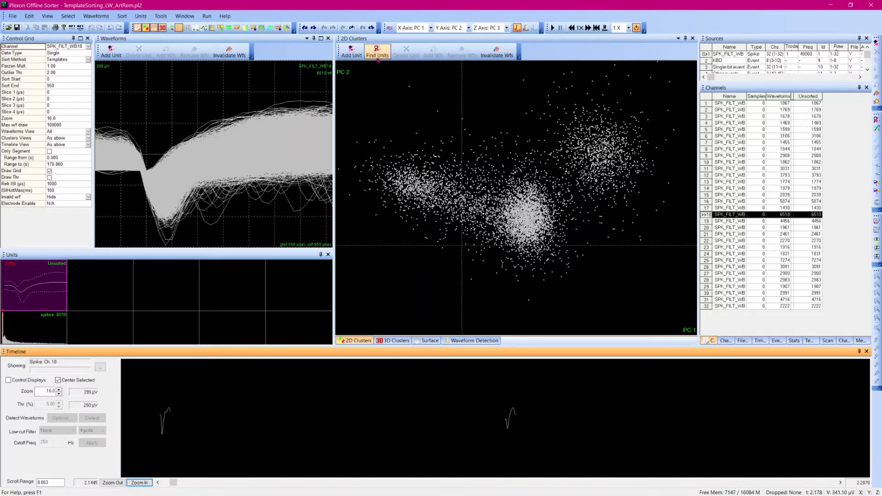
click(351, 51)
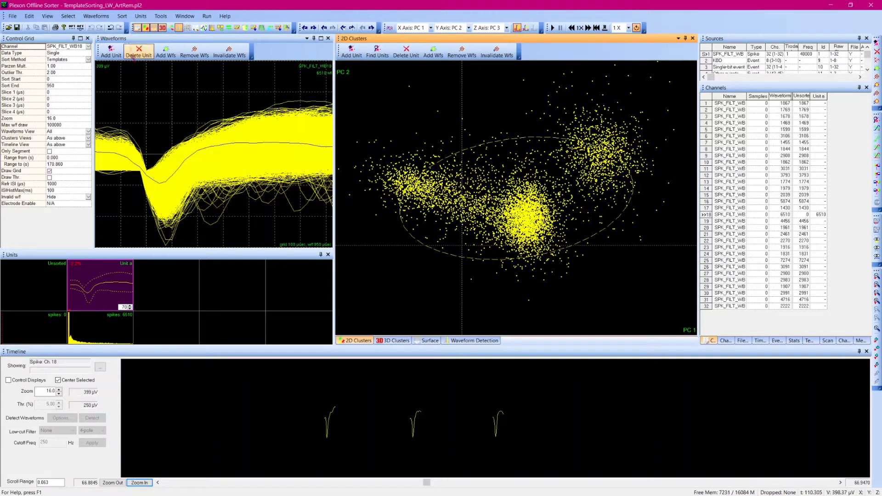
Create Unit b from a timeline waveform and re-sort against current templates: a 3773, b 953, 1784 unsorted.
click(498, 419)
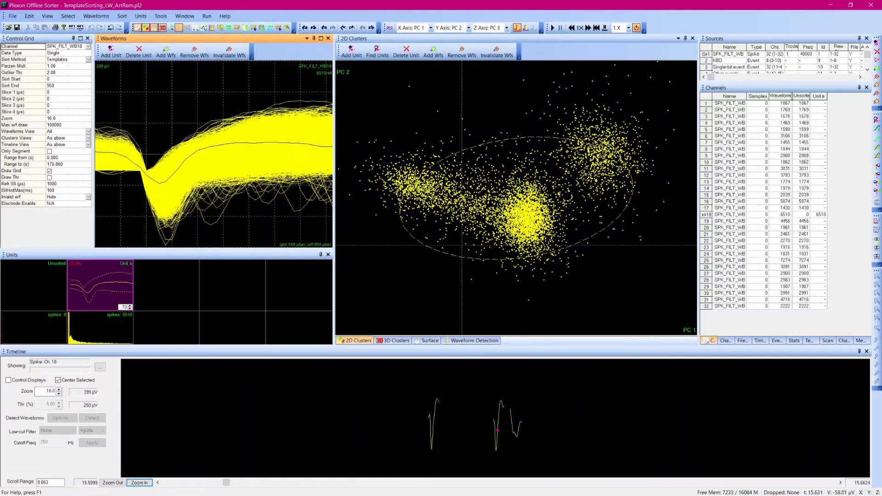
right_click(498, 430)
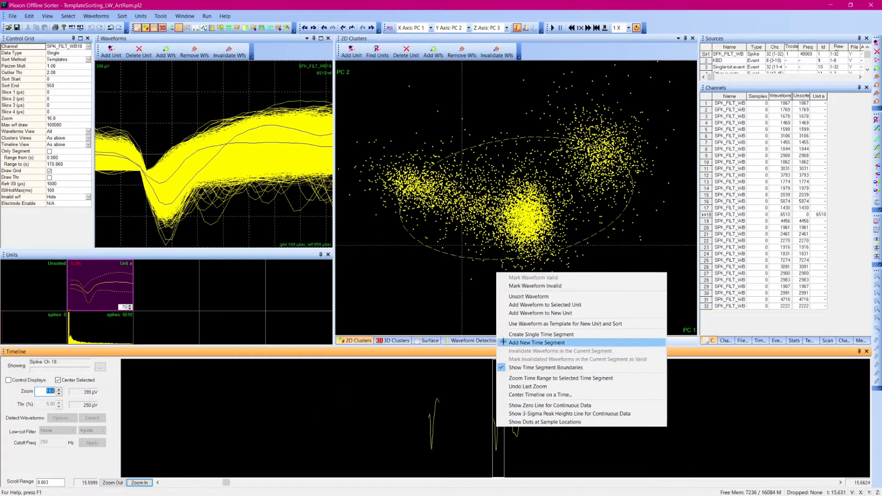
mouse_move(565, 324)
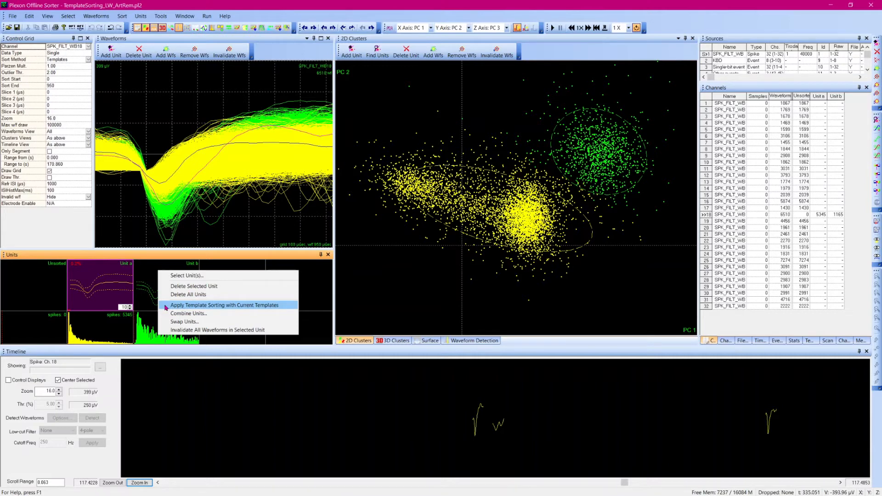
click(225, 305)
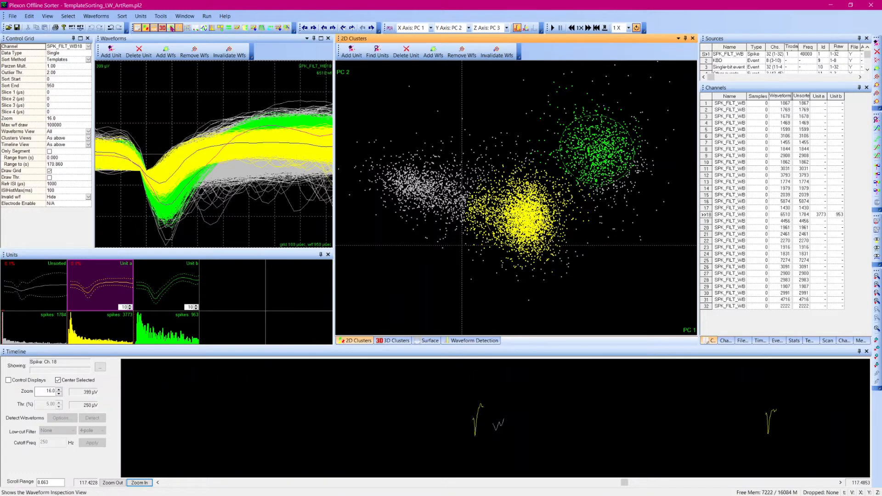
Set the Initial Template Fit Tolerance to 15 in the Templates options and confirm.
click(160, 16)
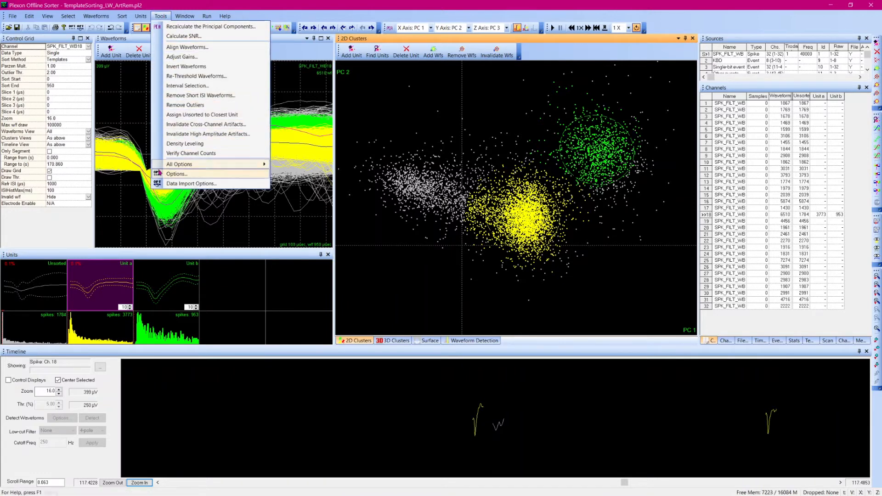
click(177, 174)
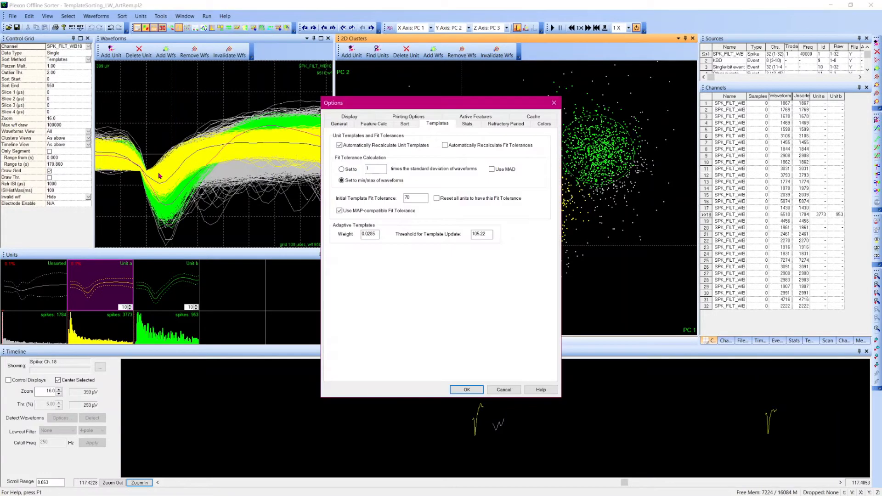
mouse_move(448, 127)
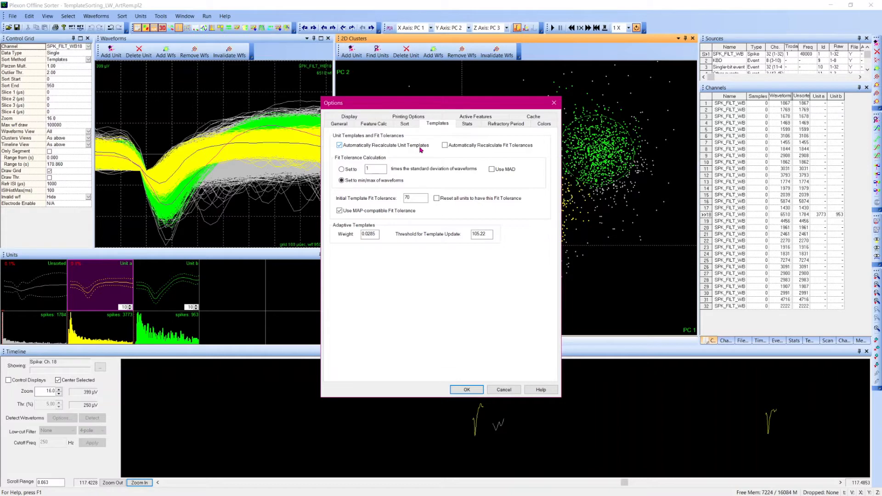
mouse_move(425, 148)
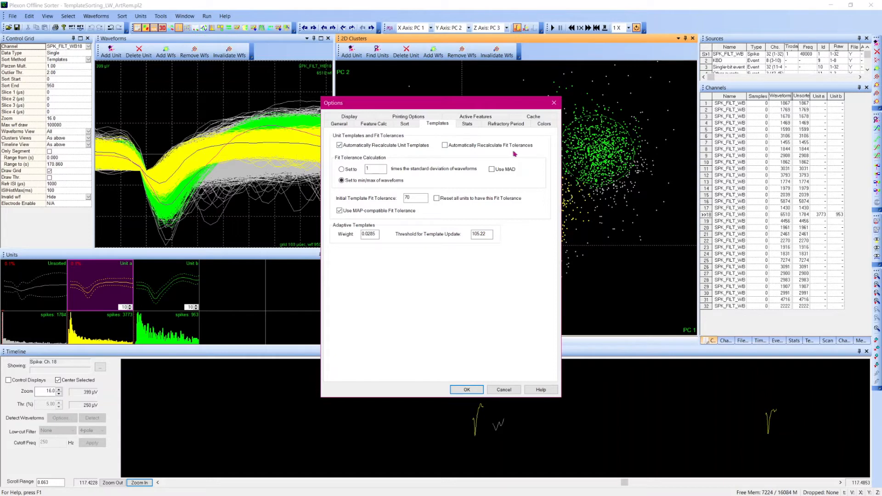
mouse_move(491, 152)
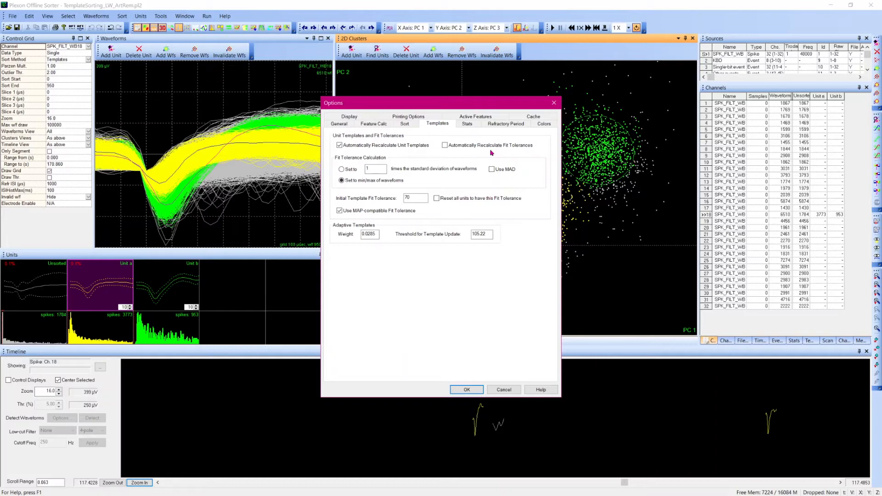
mouse_move(472, 154)
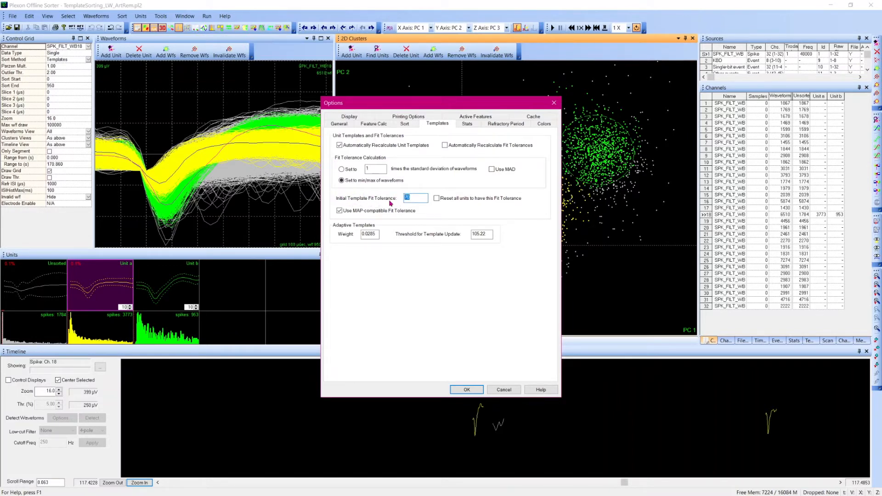
text(15)
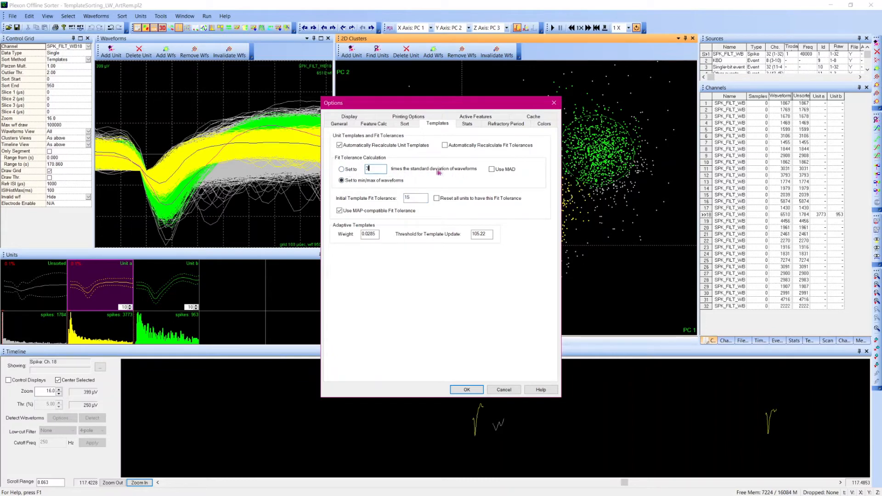
mouse_move(464, 172)
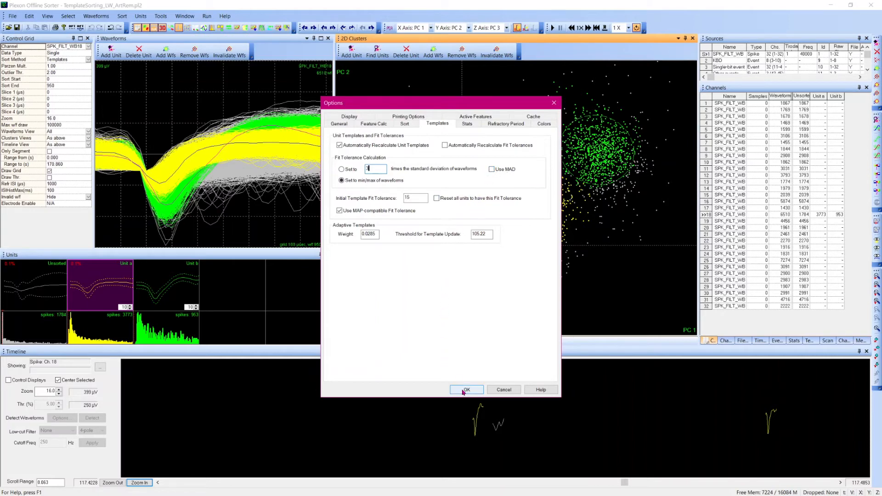
click(466, 389)
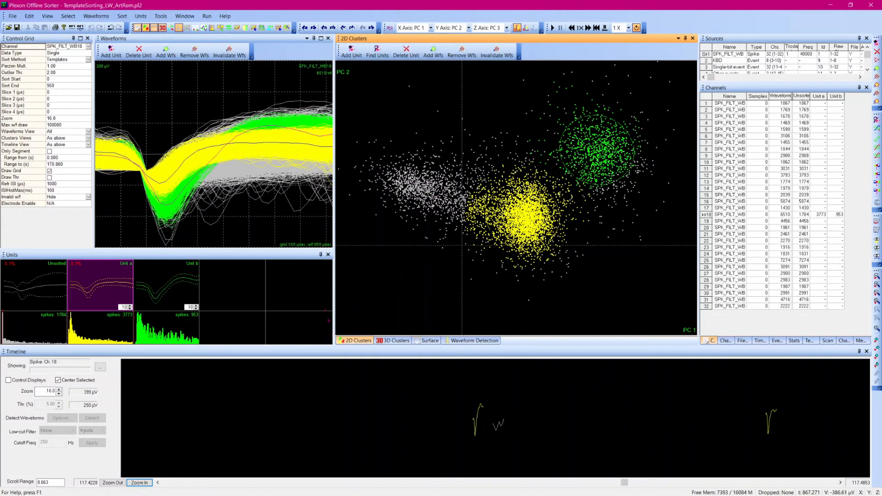
Bring up the Perform Template Sorting dialog for the current channel.
click(122, 16)
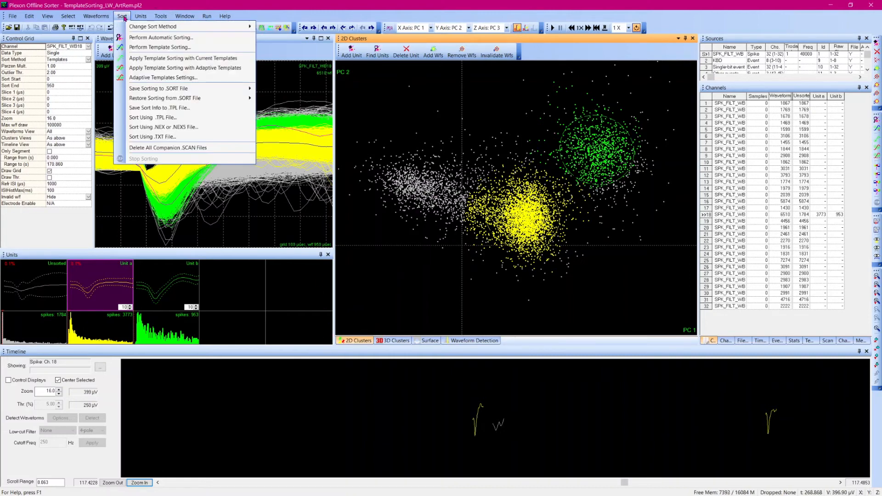
mouse_move(159, 47)
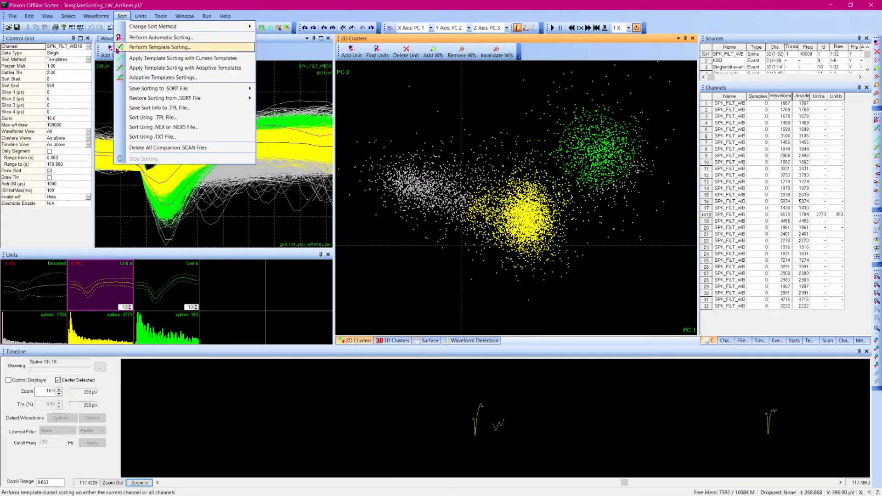
click(160, 47)
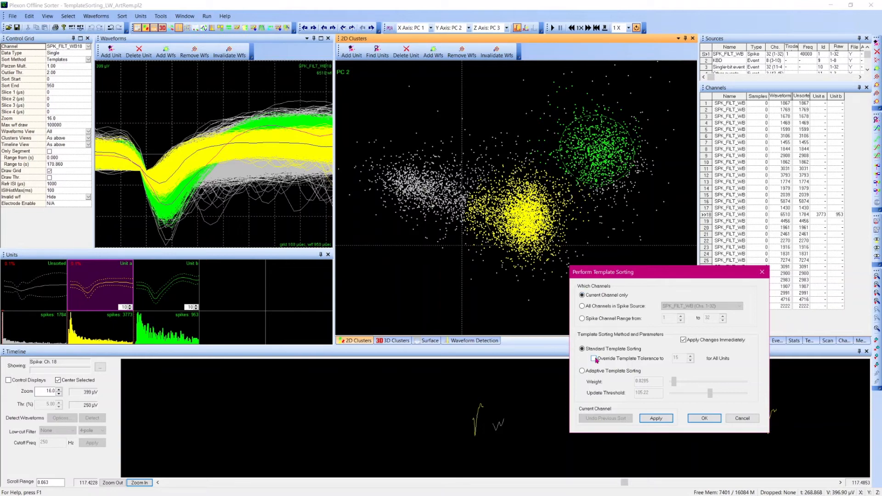
Run template sorting on All Channels with Override Template Tolerance enabled, shrinking units a and b.
click(593, 358)
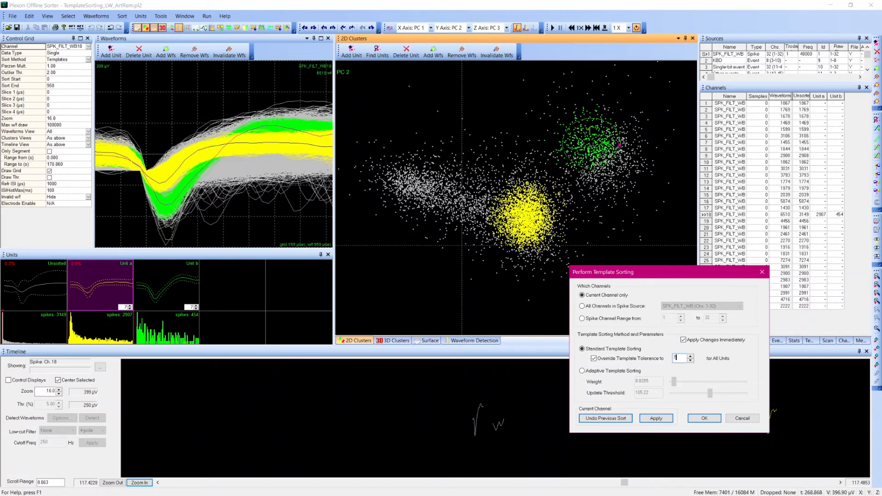
click(583, 306)
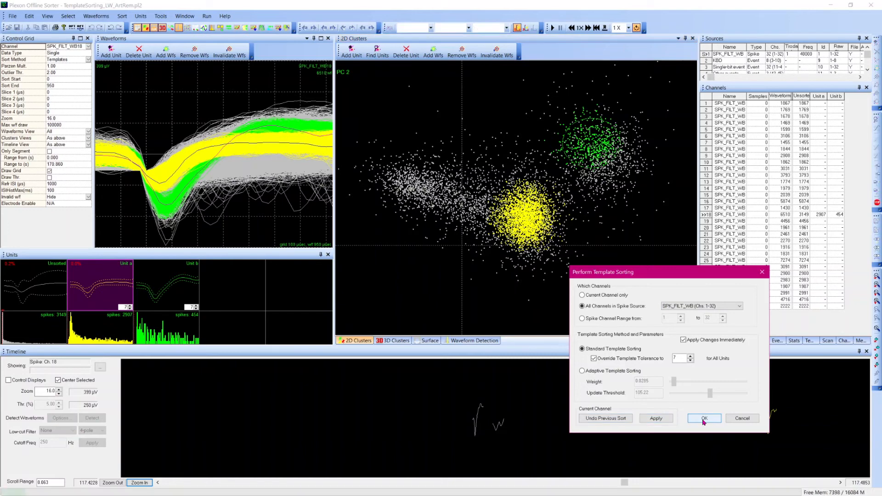
click(704, 418)
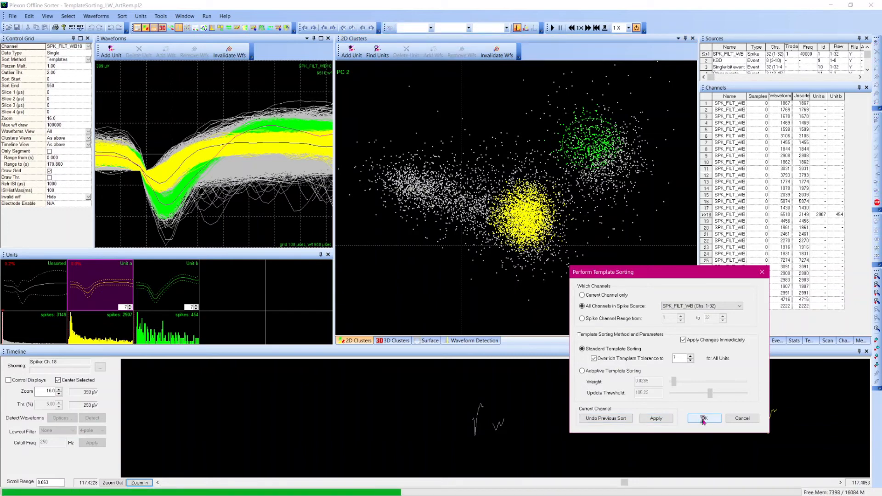
click(703, 418)
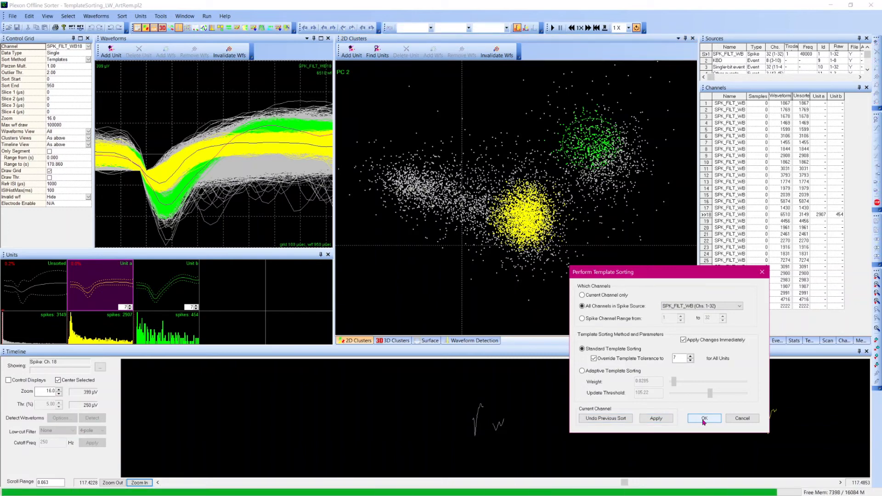
click(704, 418)
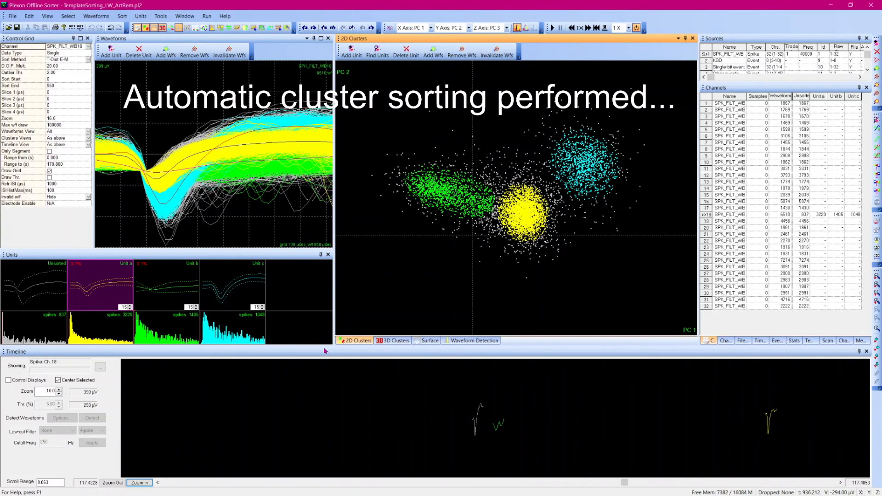
Reopen the Perform Template Sorting dialog after automatic clustering.
click(121, 16)
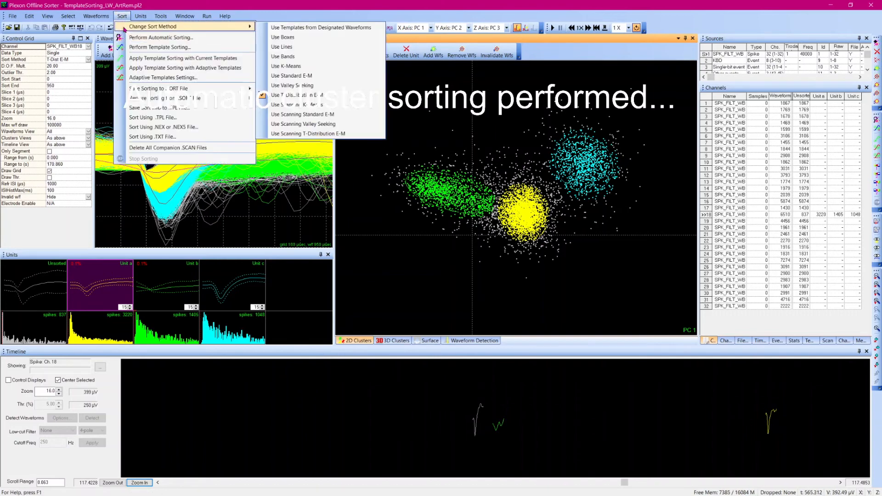
mouse_move(160, 37)
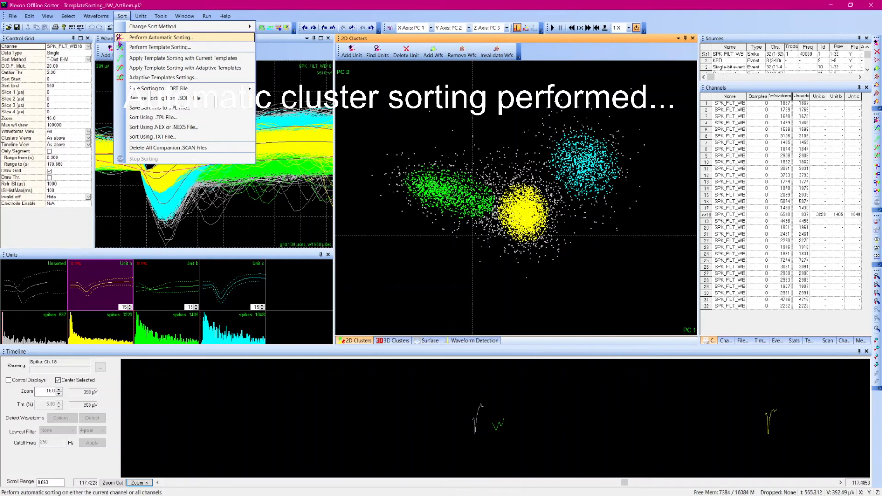
click(159, 47)
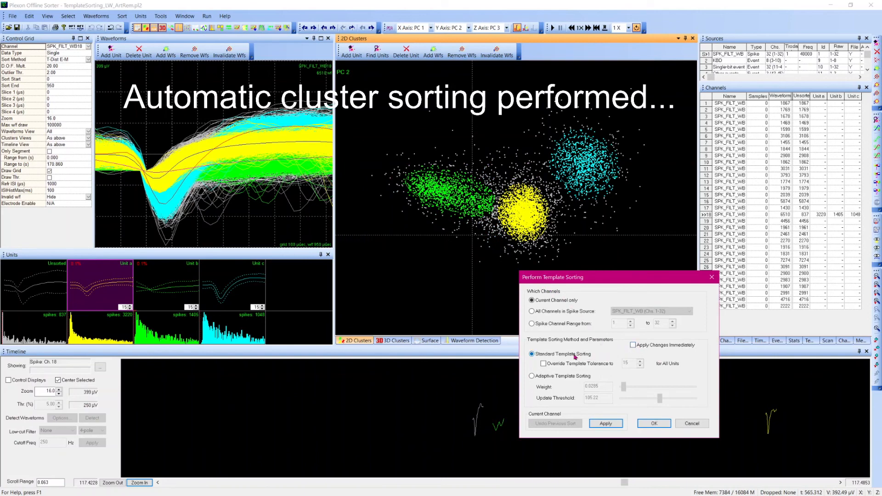
Apply template sorting with overridden tolerance to channel 18: units 3696, 1382, 1110, 322 unsorted.
click(543, 363)
text(10)
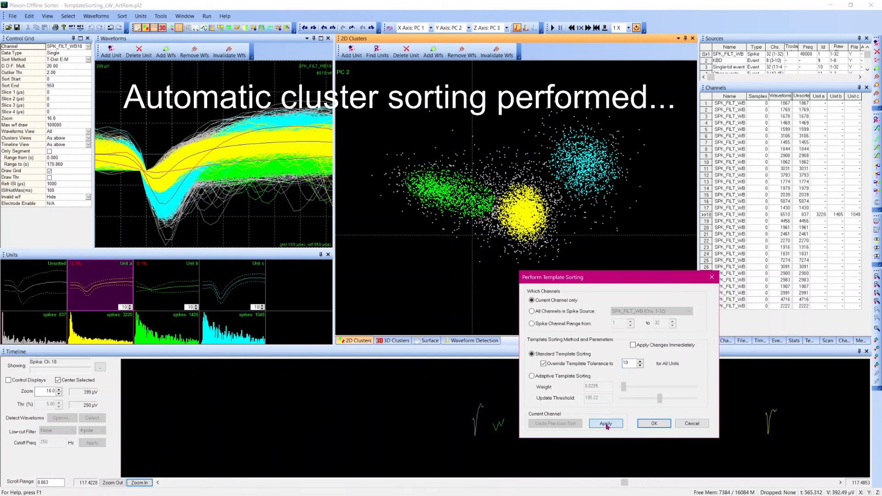
click(605, 423)
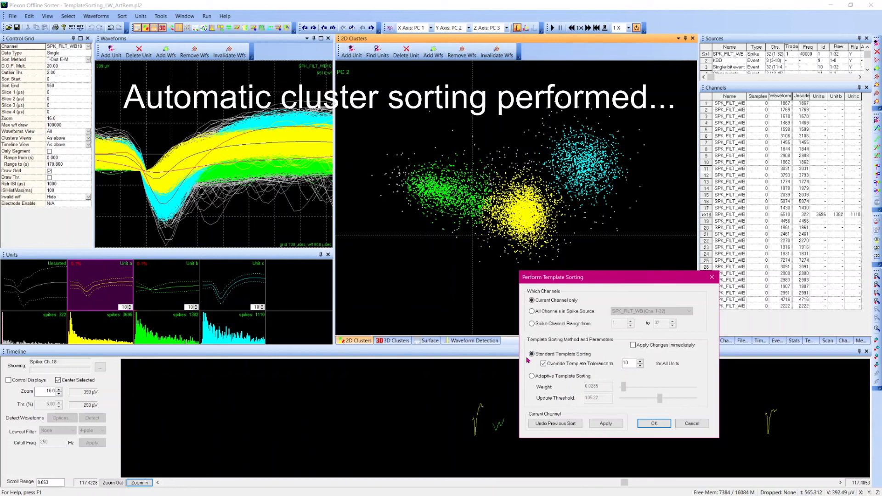
mouse_move(524, 384)
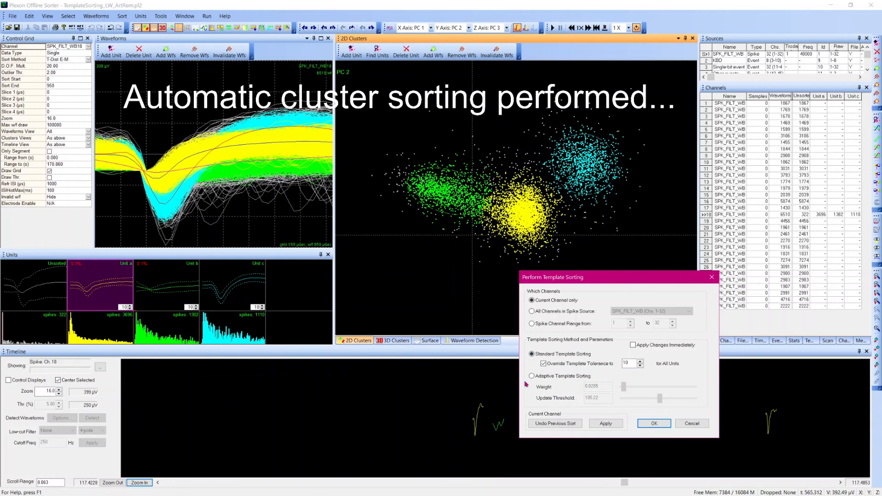
mouse_move(525, 402)
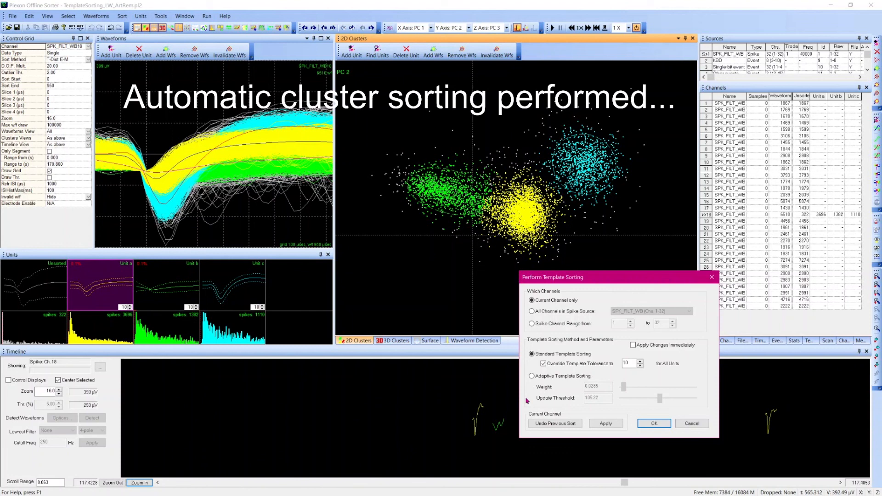
click(654, 423)
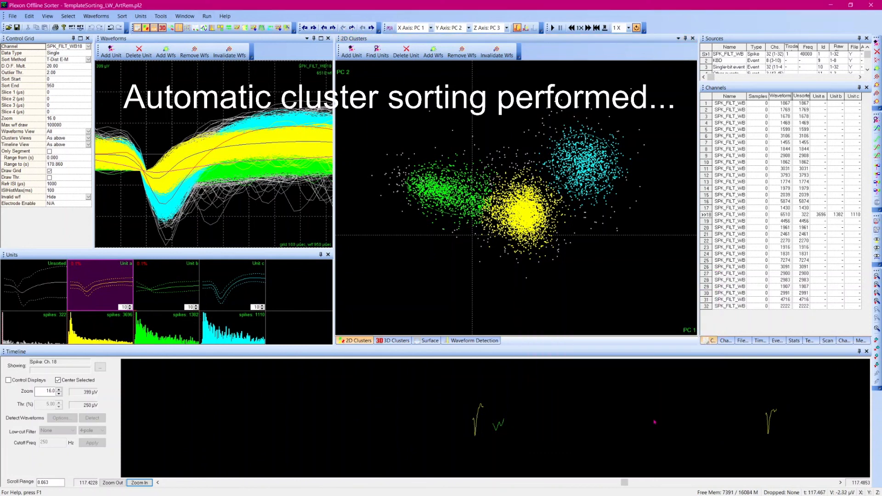